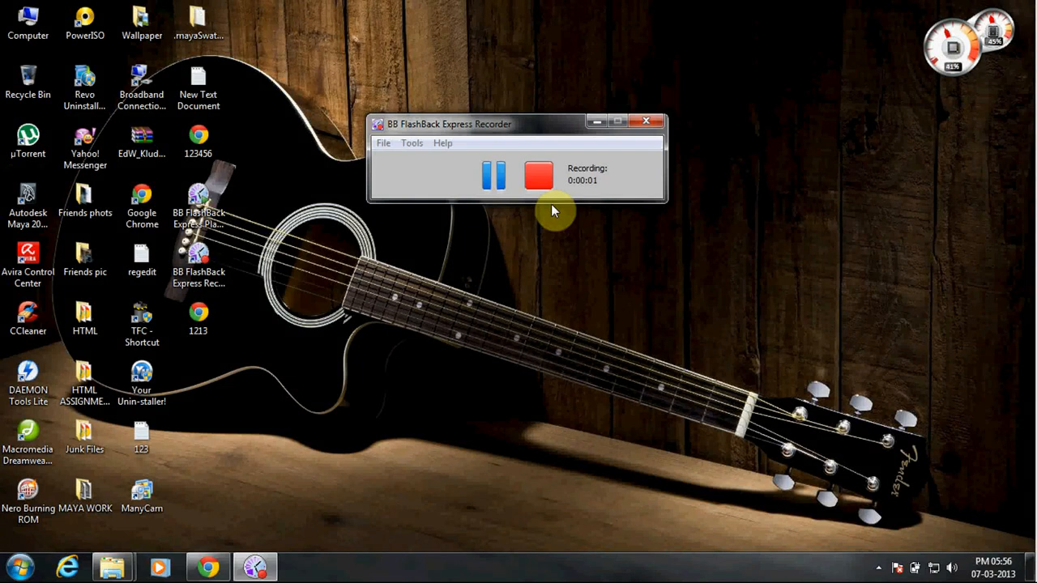
mouse_move(533, 227)
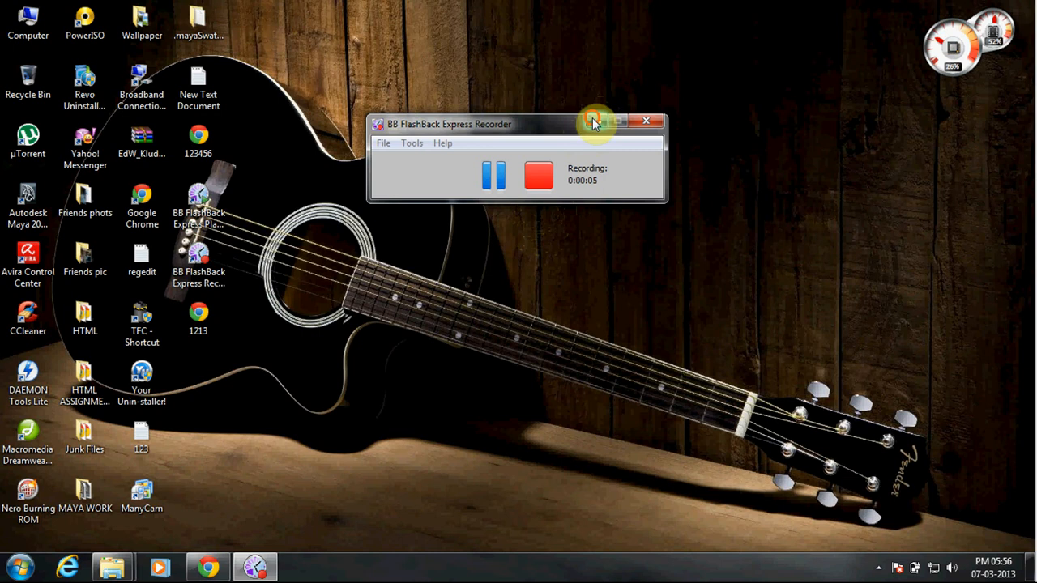
Step: Create a new folder on the desktop and open it in Explorer
left_click(646, 121)
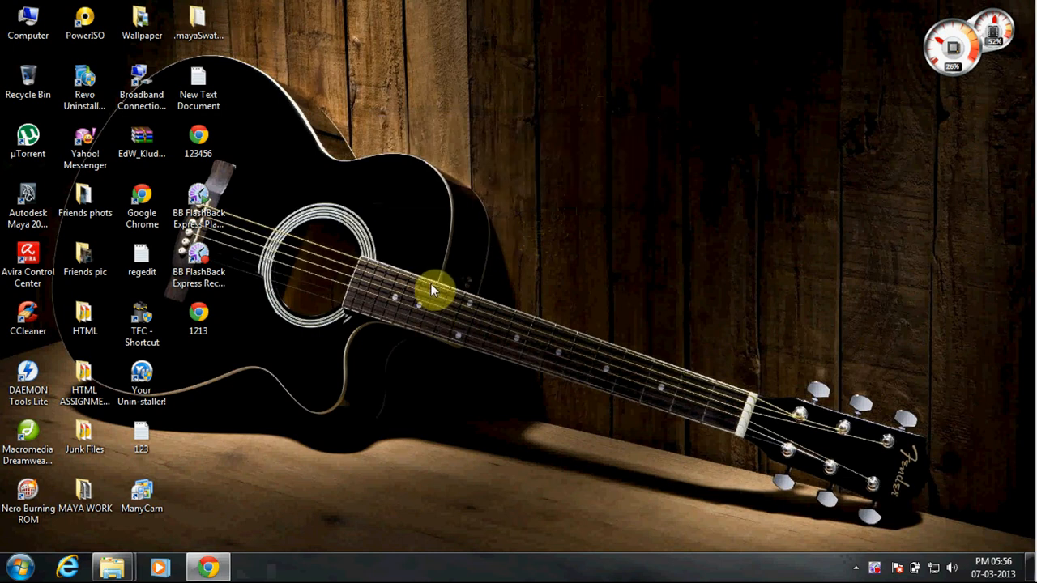
mouse_move(441, 298)
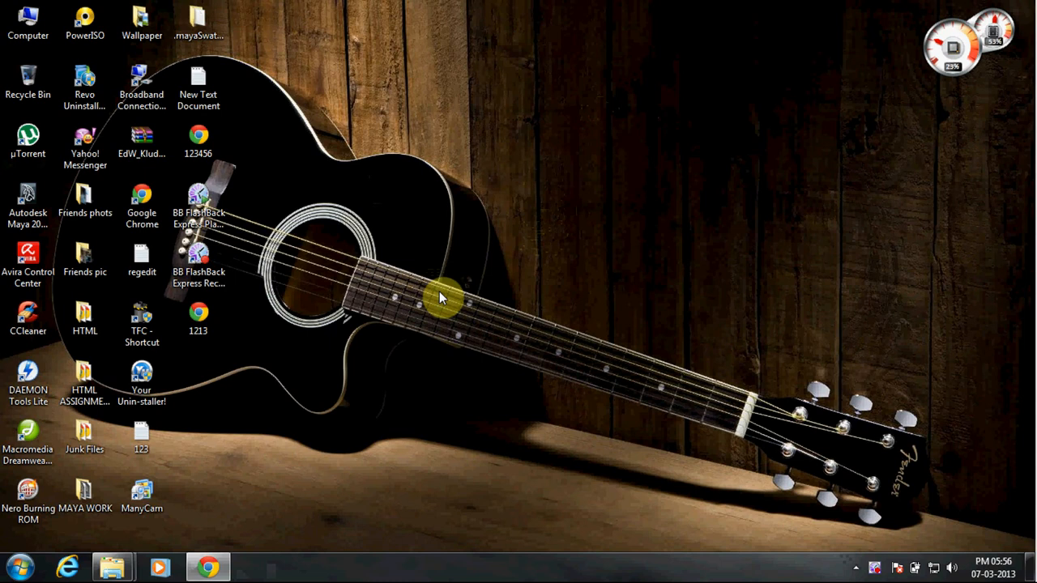
mouse_move(373, 251)
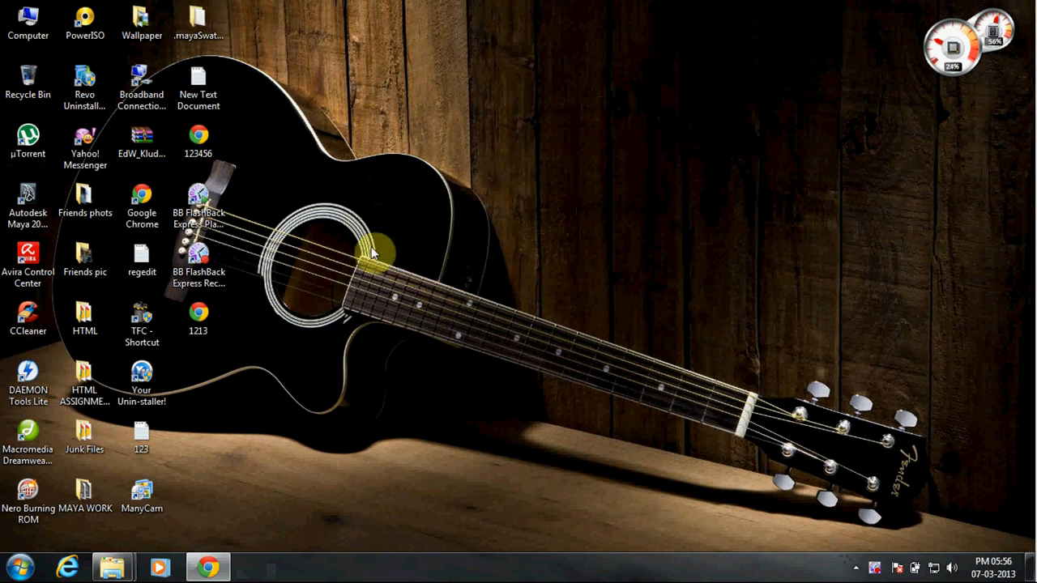
mouse_move(380, 235)
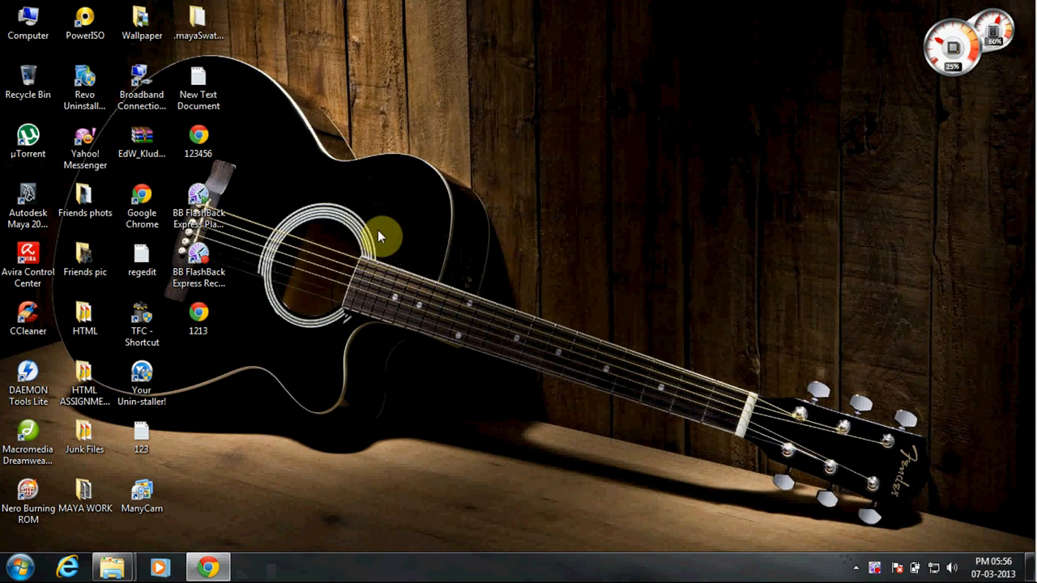
right_click(381, 237)
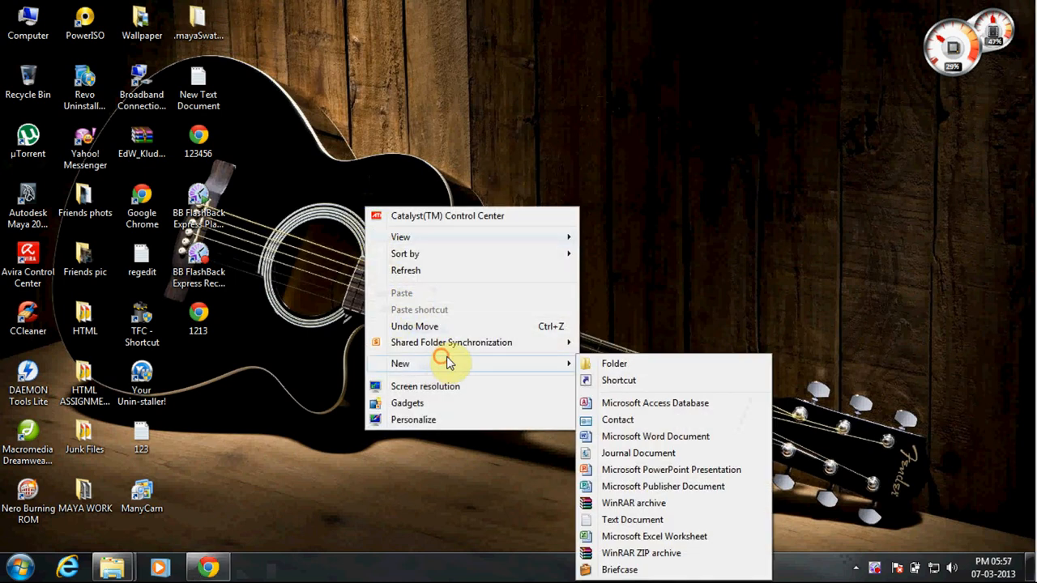
left_click(614, 363)
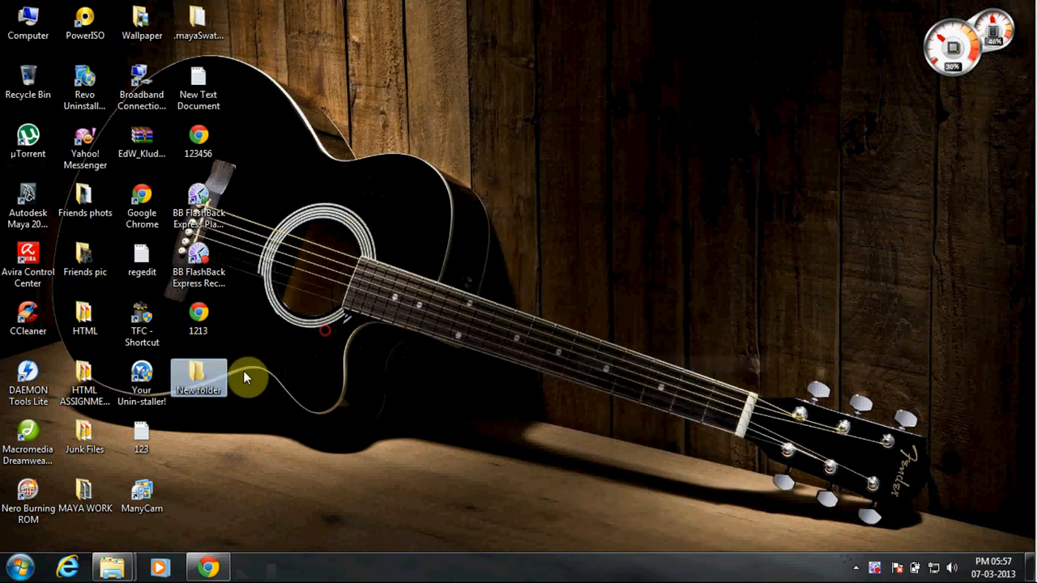
double_click(198, 376)
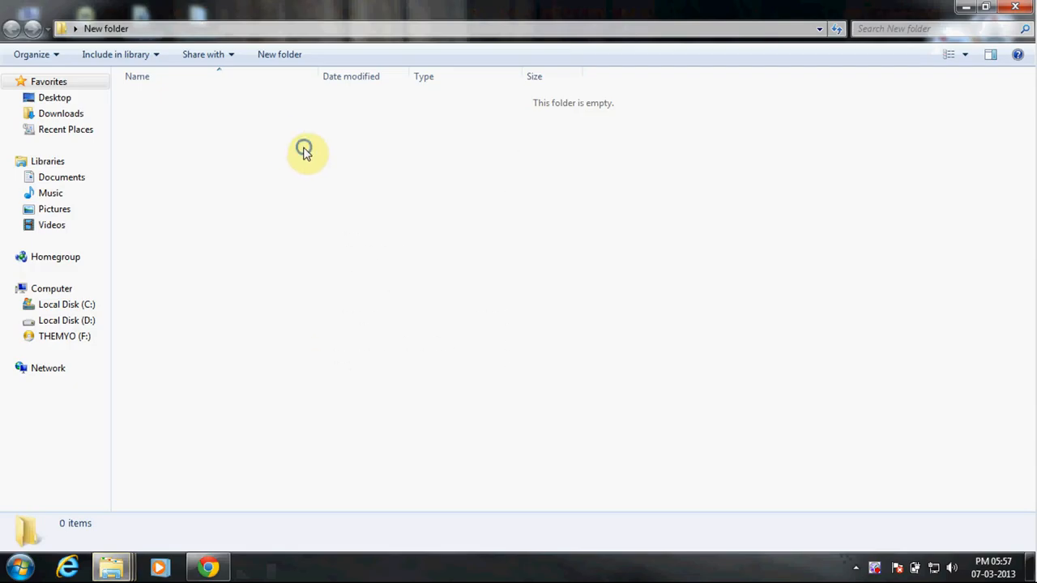
Step: Add a new empty text document inside the new folder
right_click(305, 152)
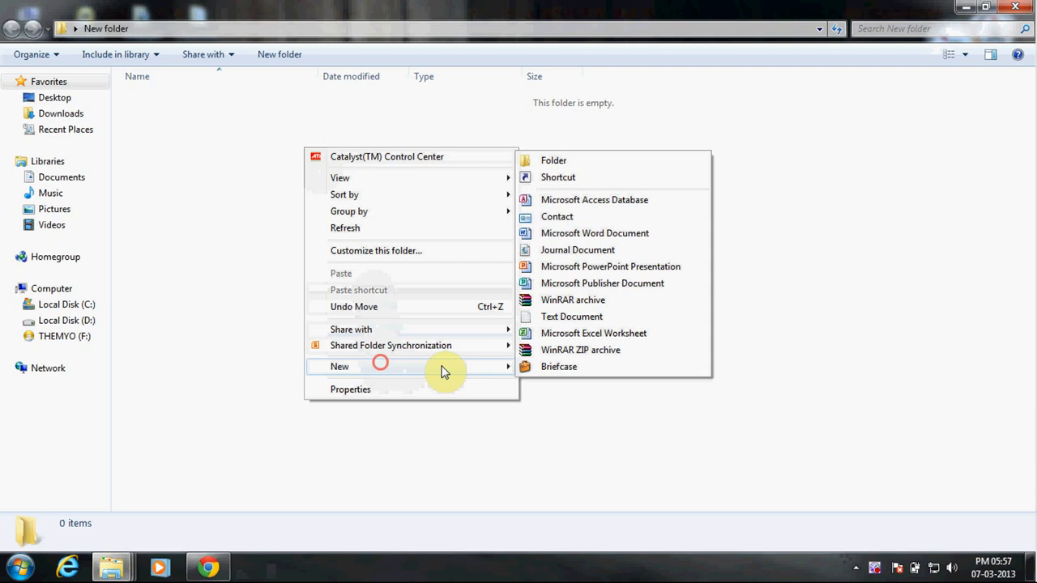
left_click(570, 316)
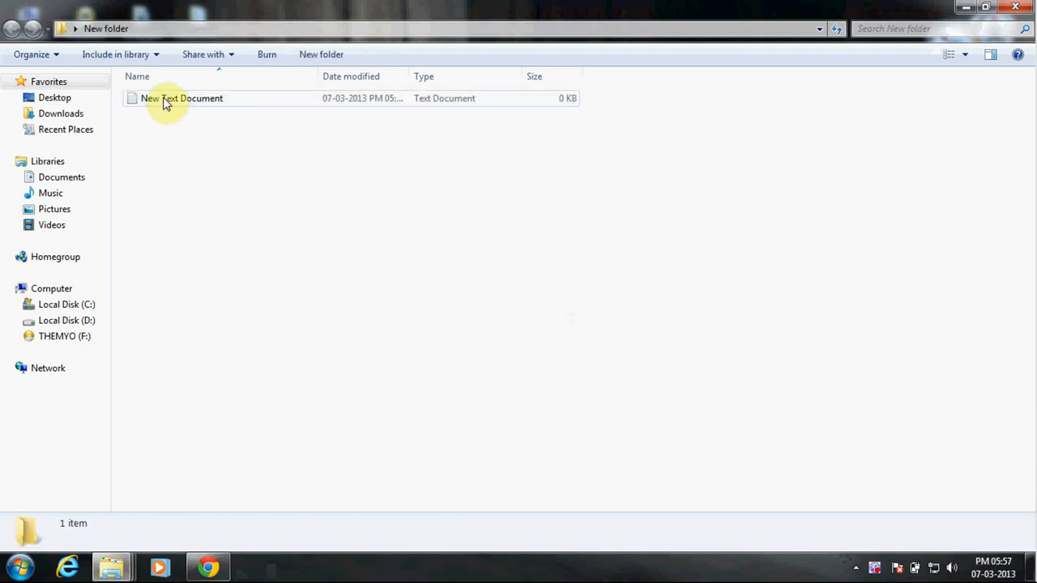
double_click(181, 98)
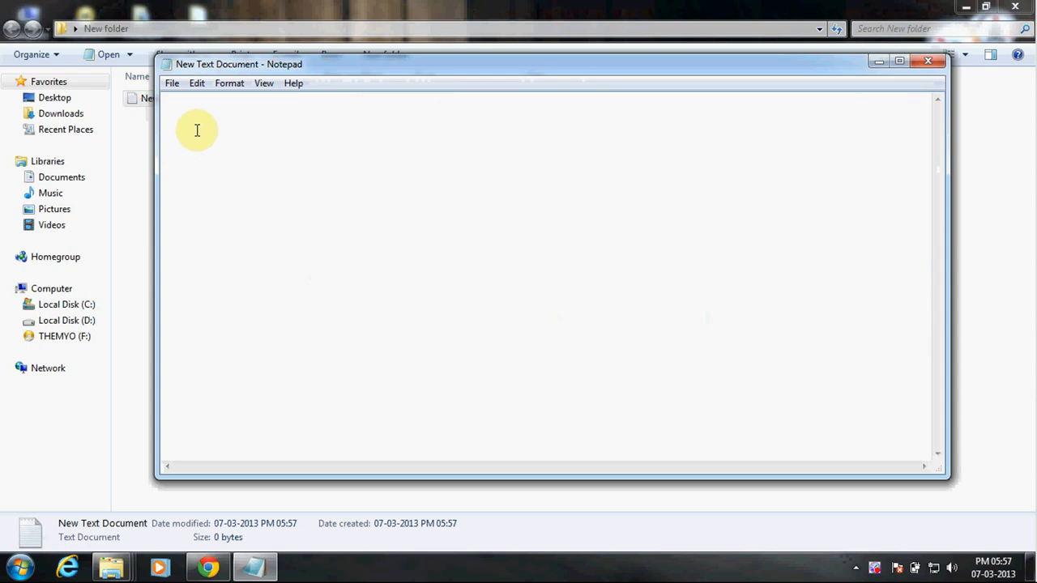
type("cls")
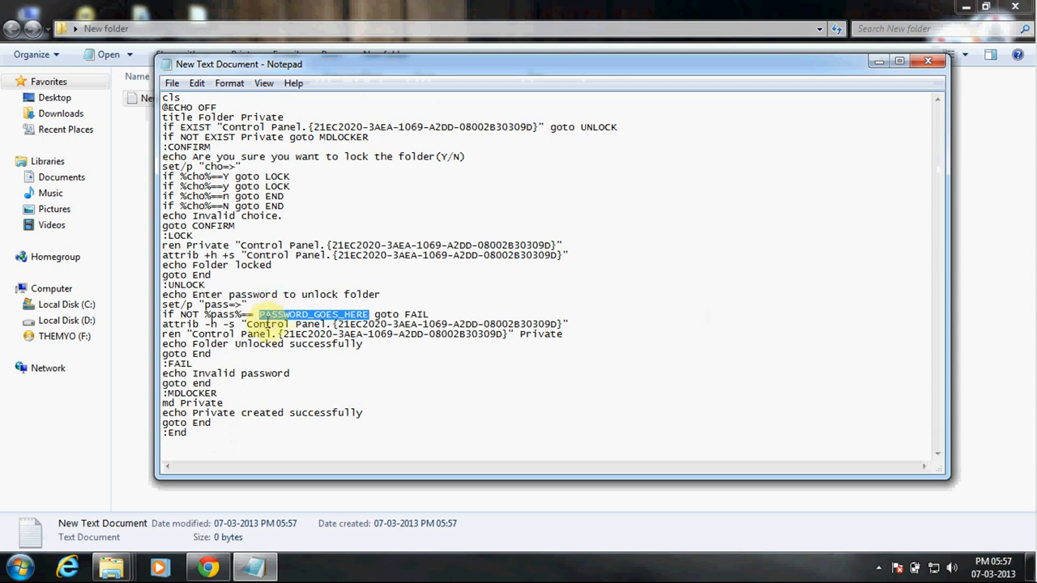
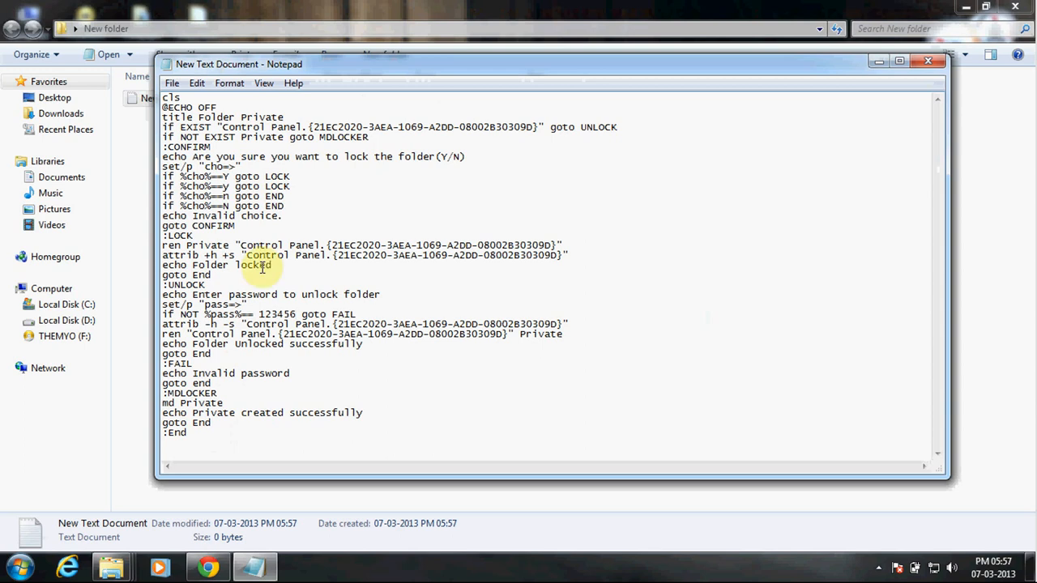
Step: Save the script as test.bat with Save as type set to All Files
left_click(171, 83)
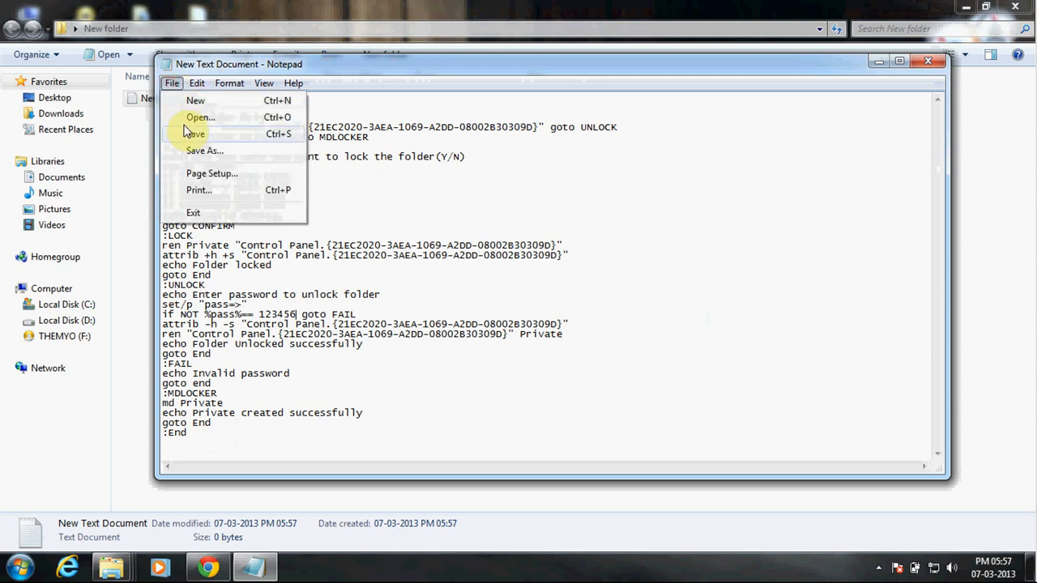
left_click(204, 151)
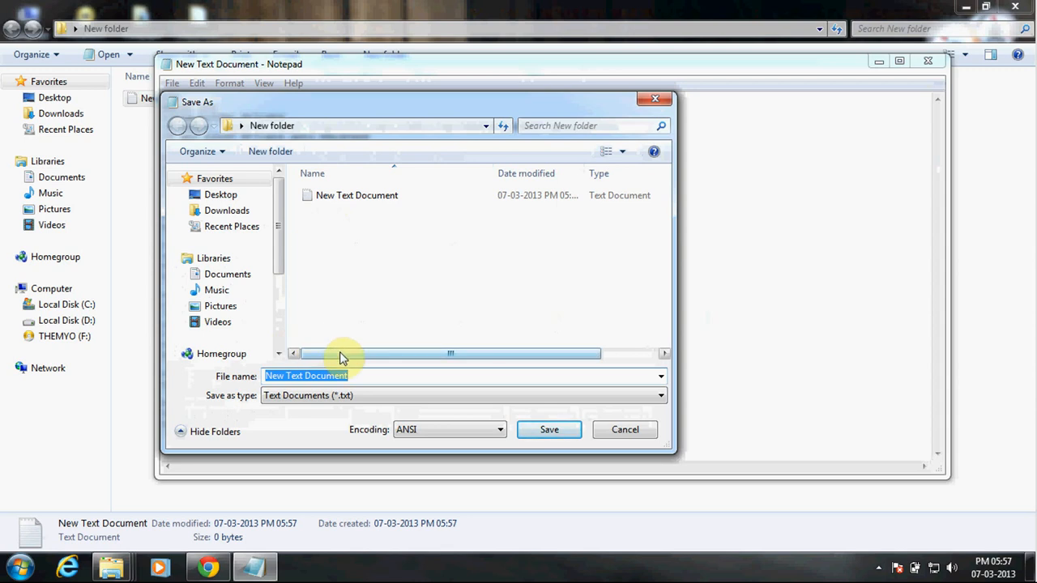
type("test.bat")
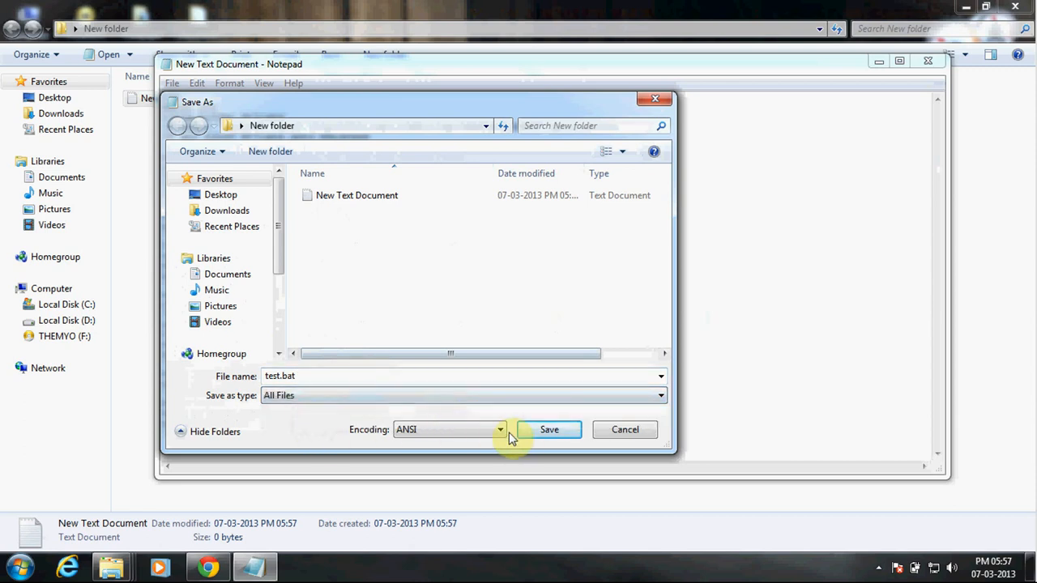
left_click(549, 429)
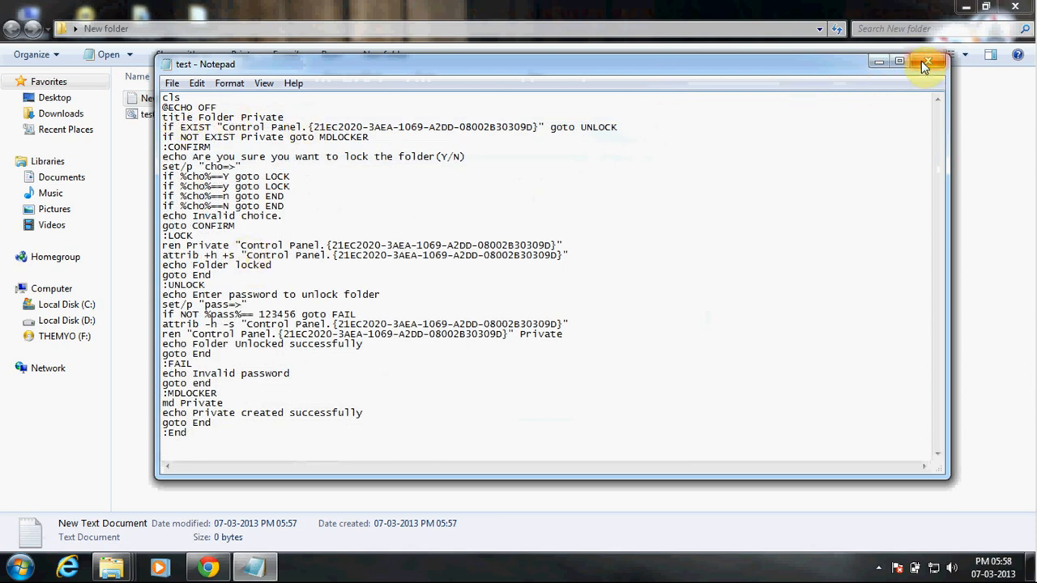
Step: Move New Text Document into the Private folder and verify it, leaving Private and test.bat
left_click(926, 63)
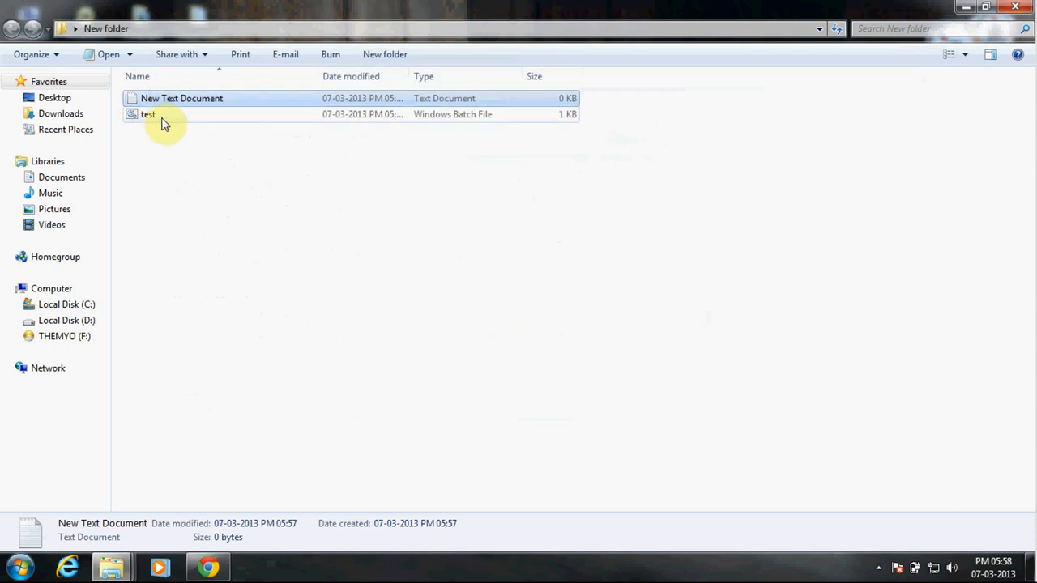
mouse_move(159, 129)
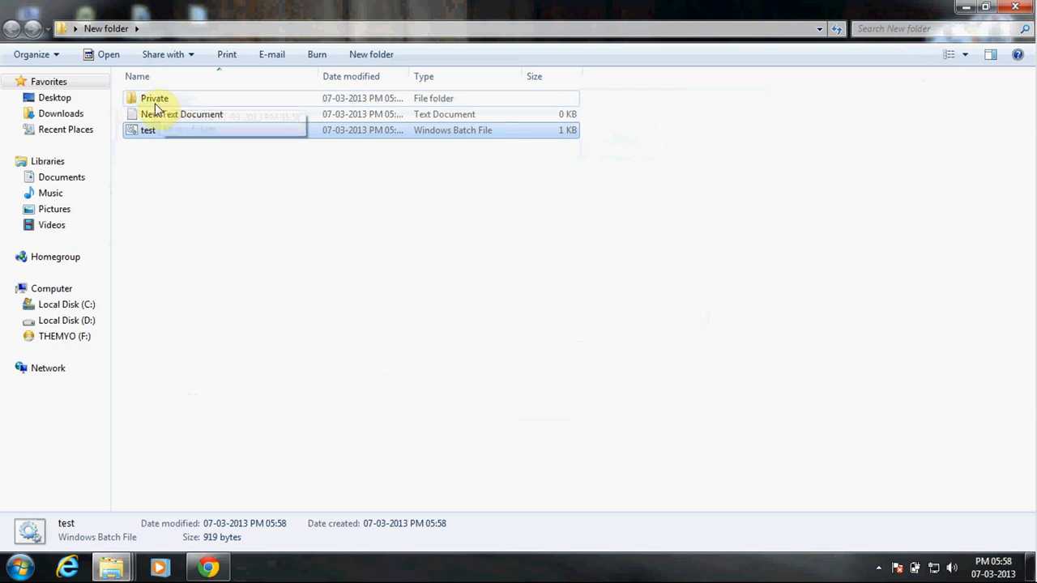
mouse_move(162, 100)
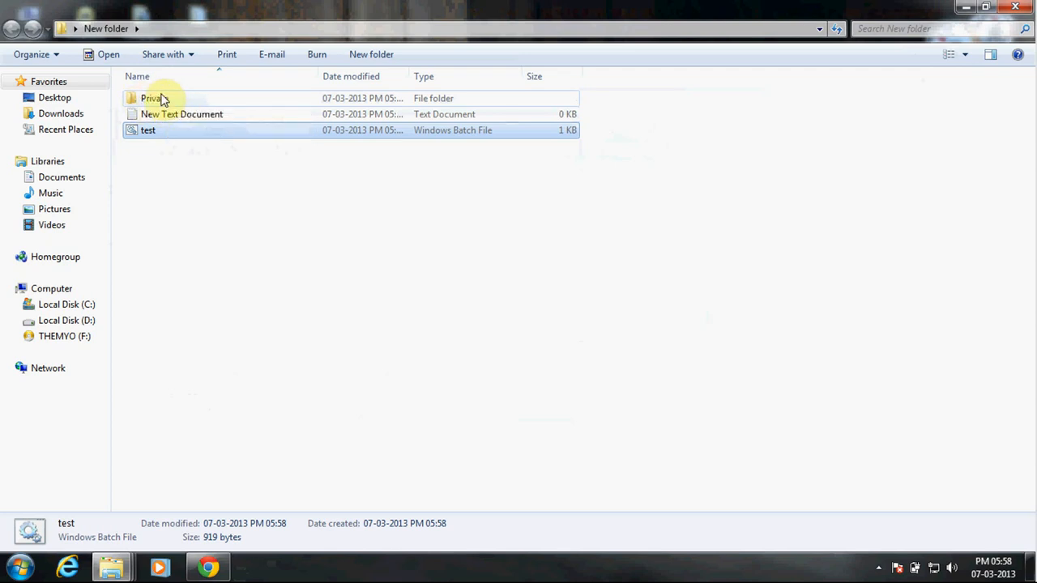
mouse_move(154, 99)
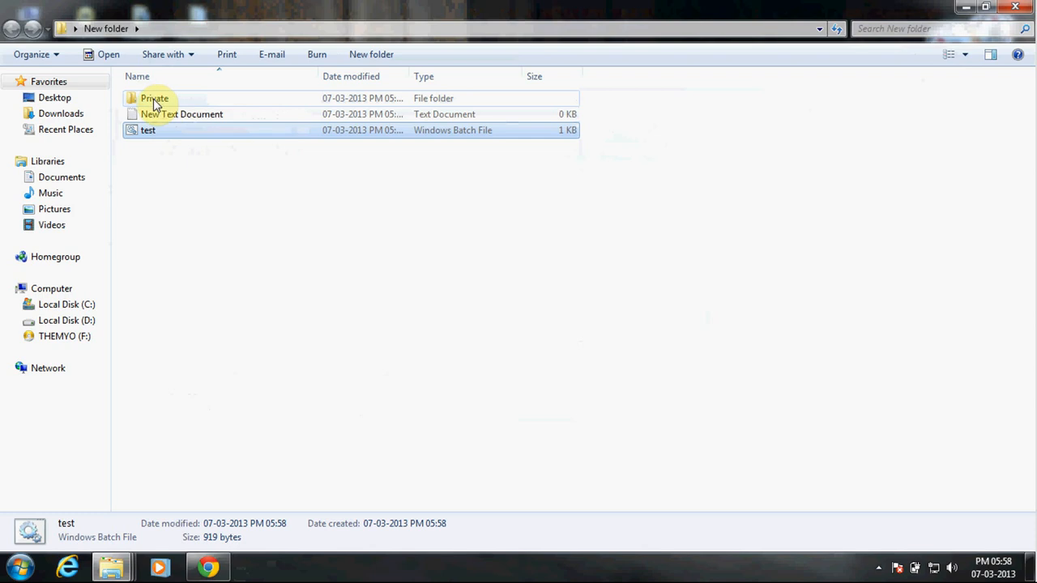
mouse_move(162, 103)
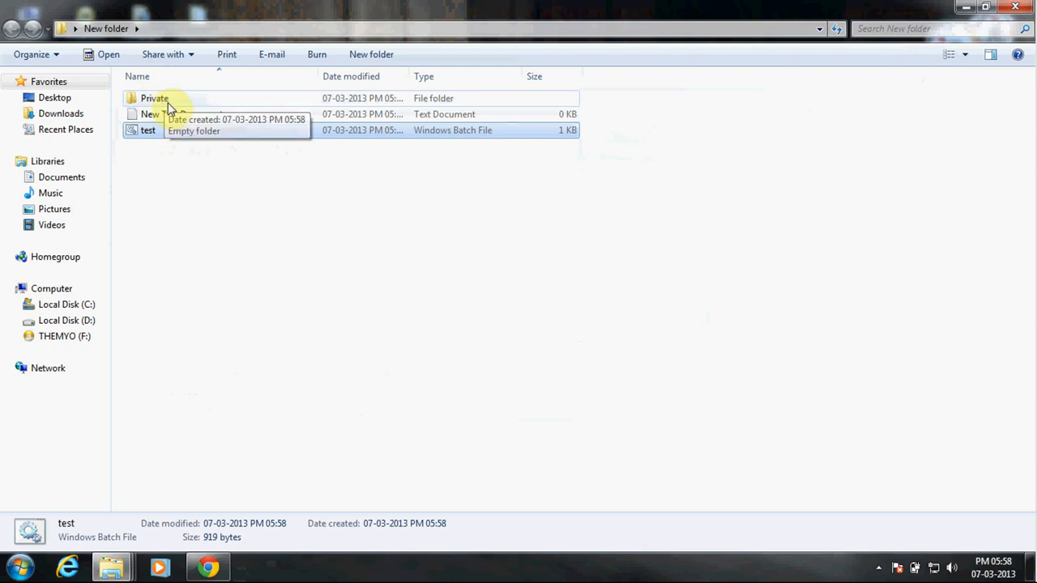
mouse_move(153, 99)
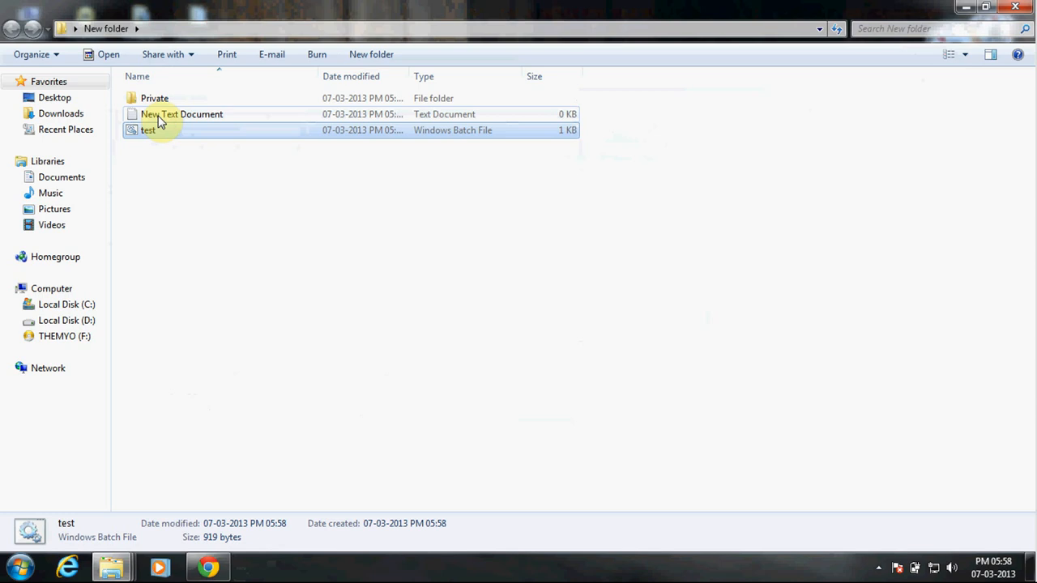
mouse_move(182, 114)
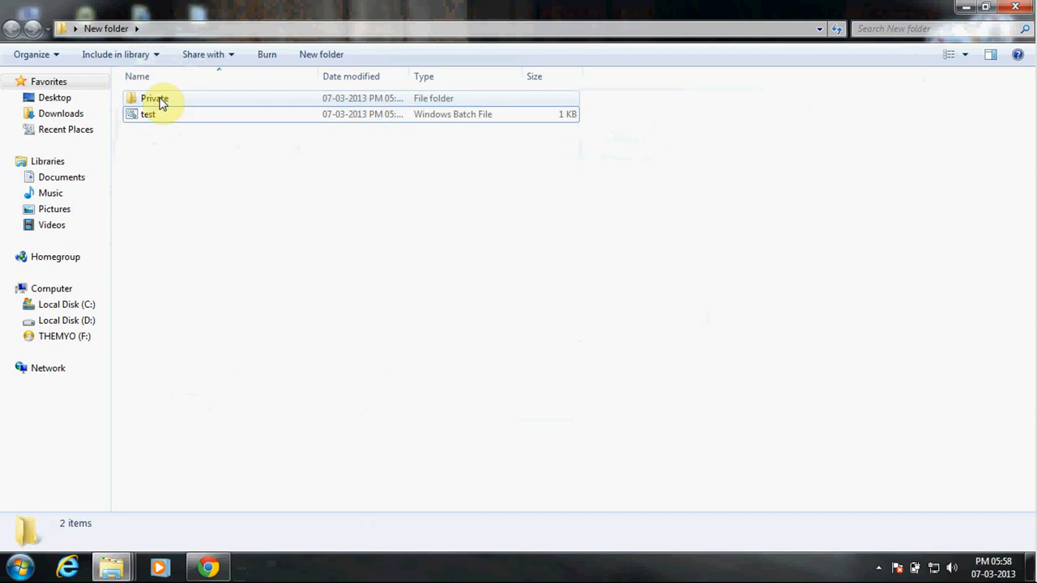
double_click(155, 99)
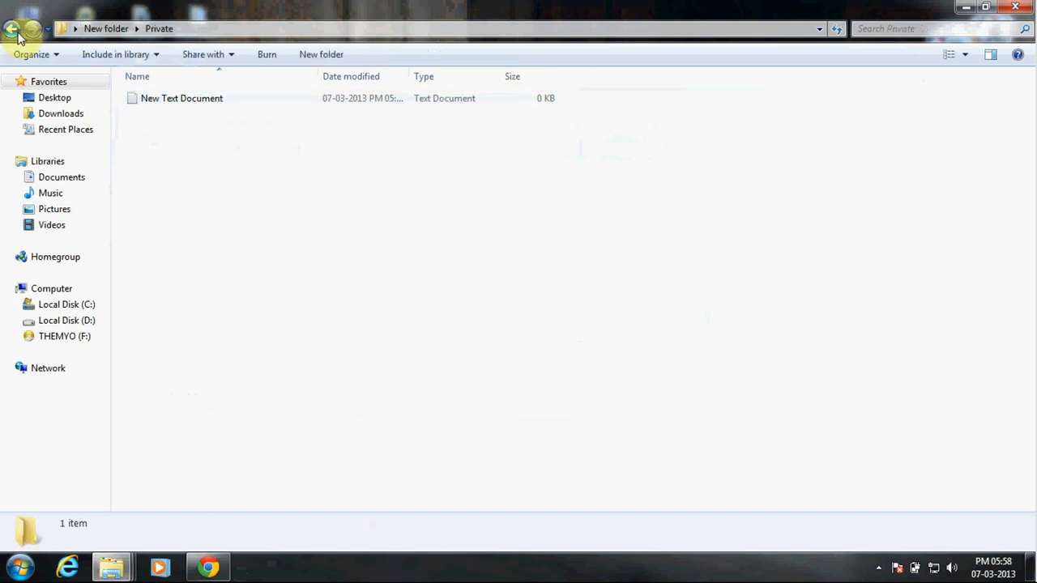
left_click(13, 29)
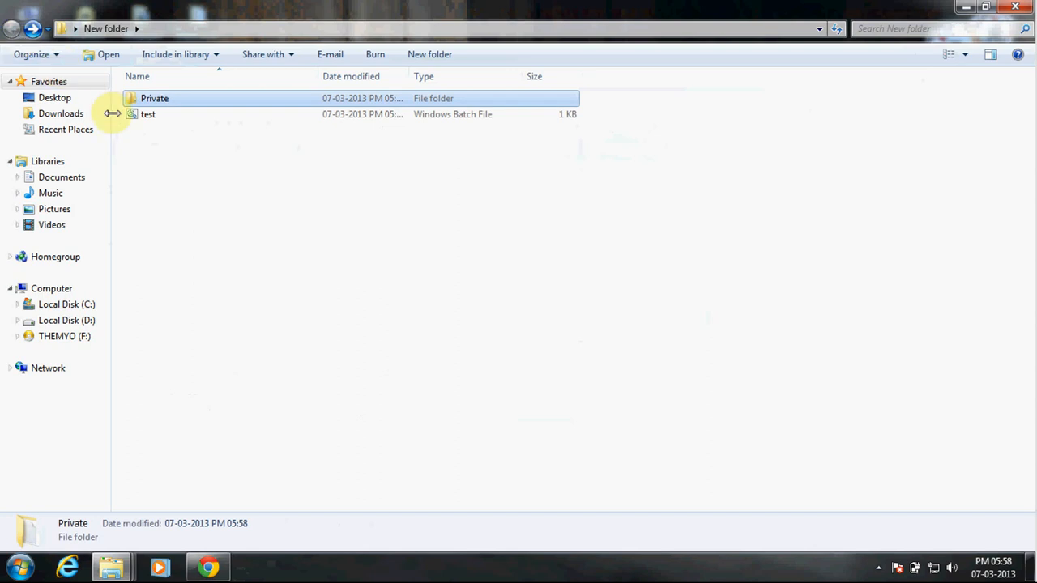
mouse_move(149, 113)
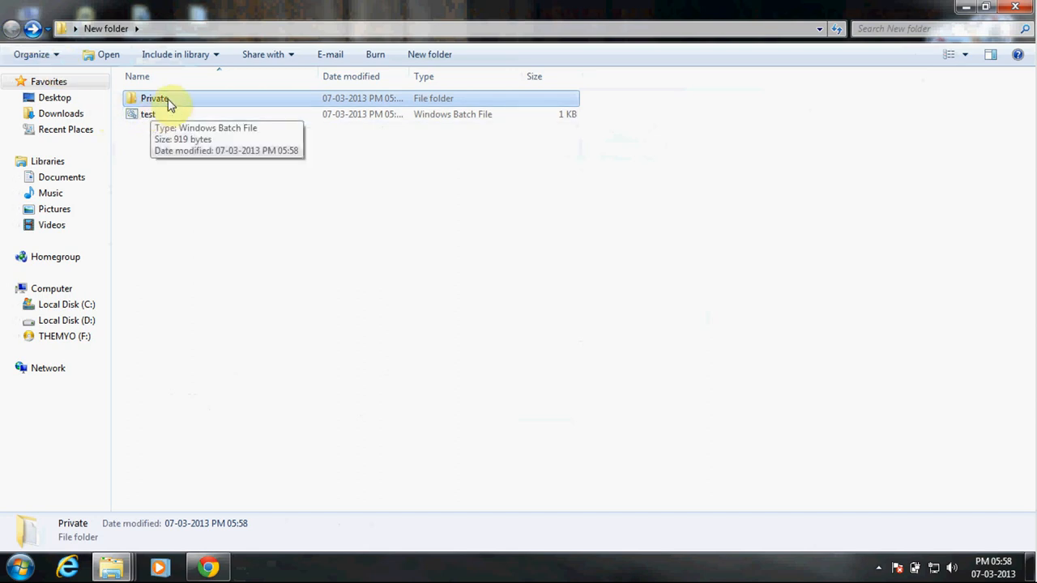
mouse_move(149, 120)
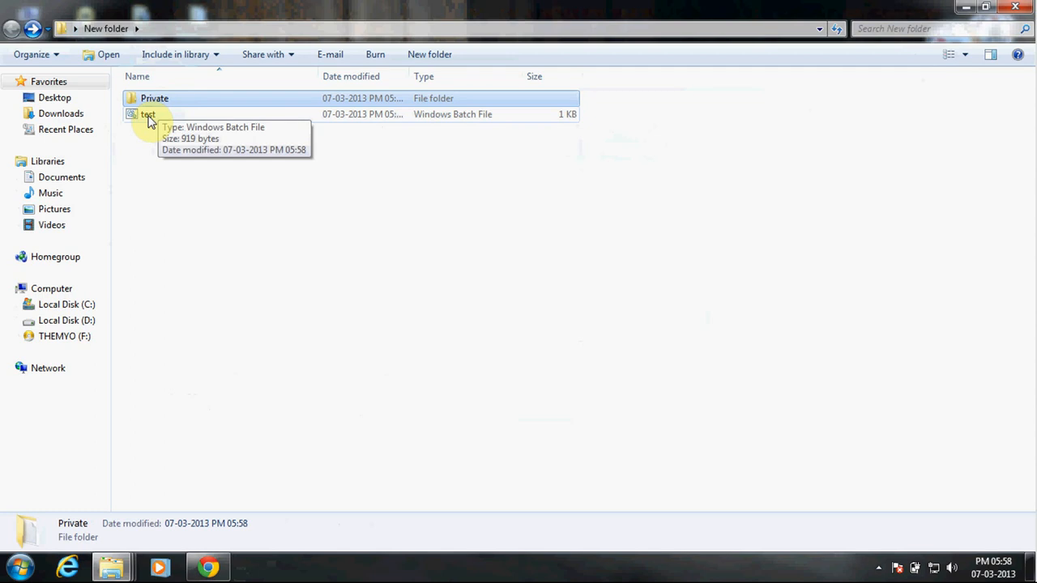
Step: Run test.bat and answer y so the Private folder is locked and hidden
double_click(147, 114)
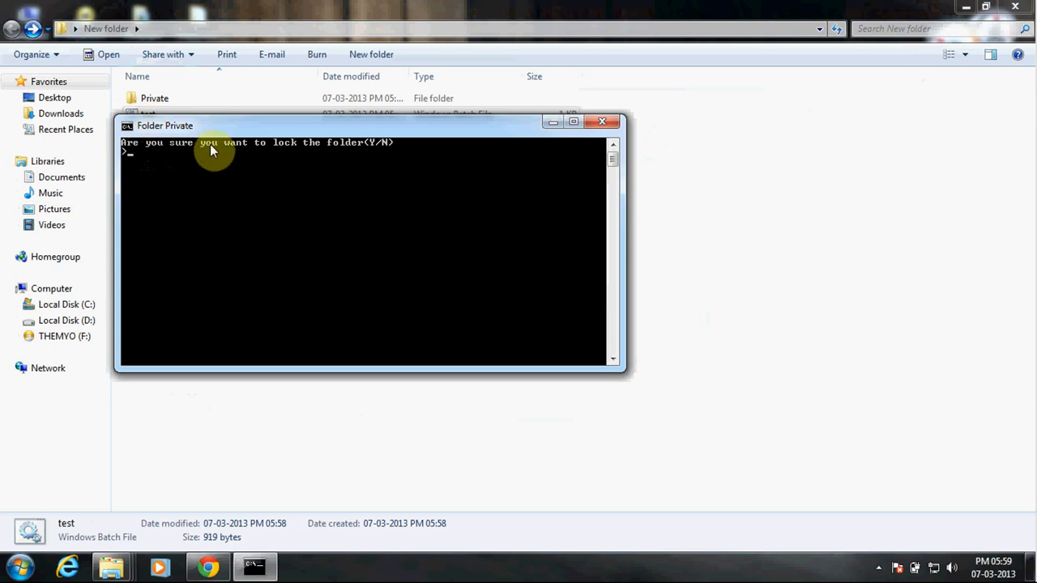
mouse_move(365, 160)
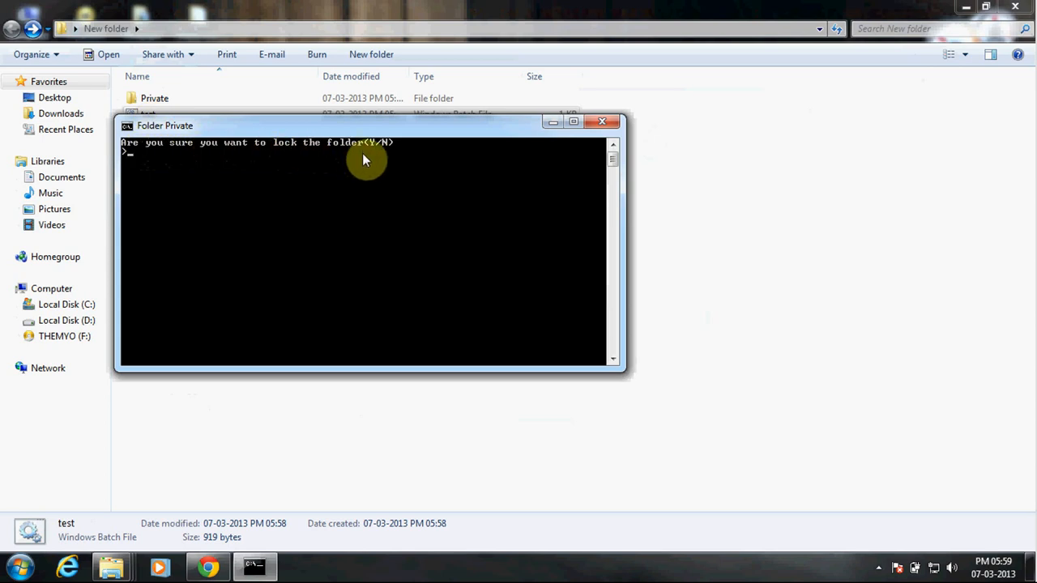
type("y")
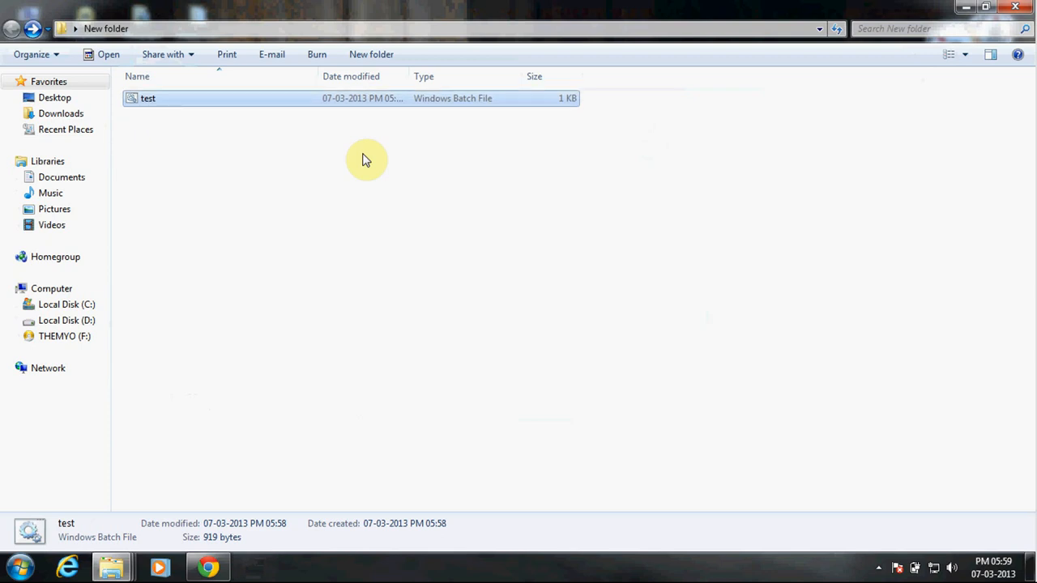
mouse_move(350, 172)
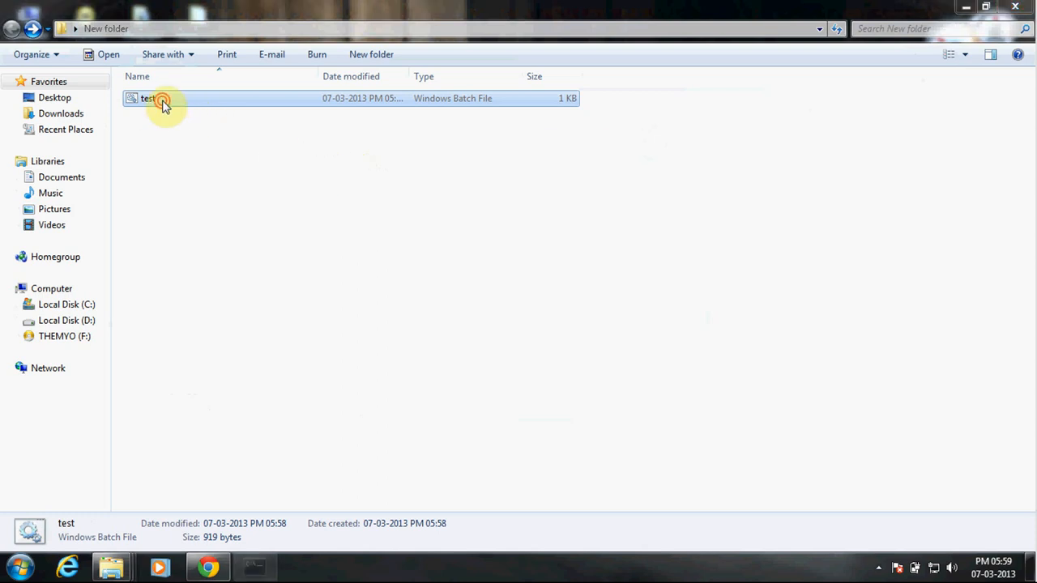
double_click(147, 99)
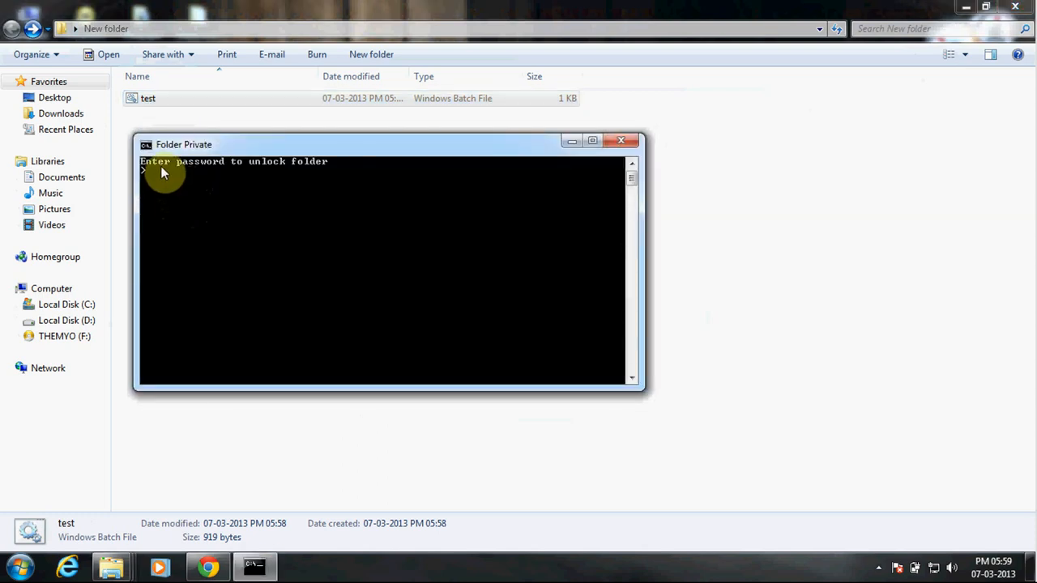
mouse_move(240, 172)
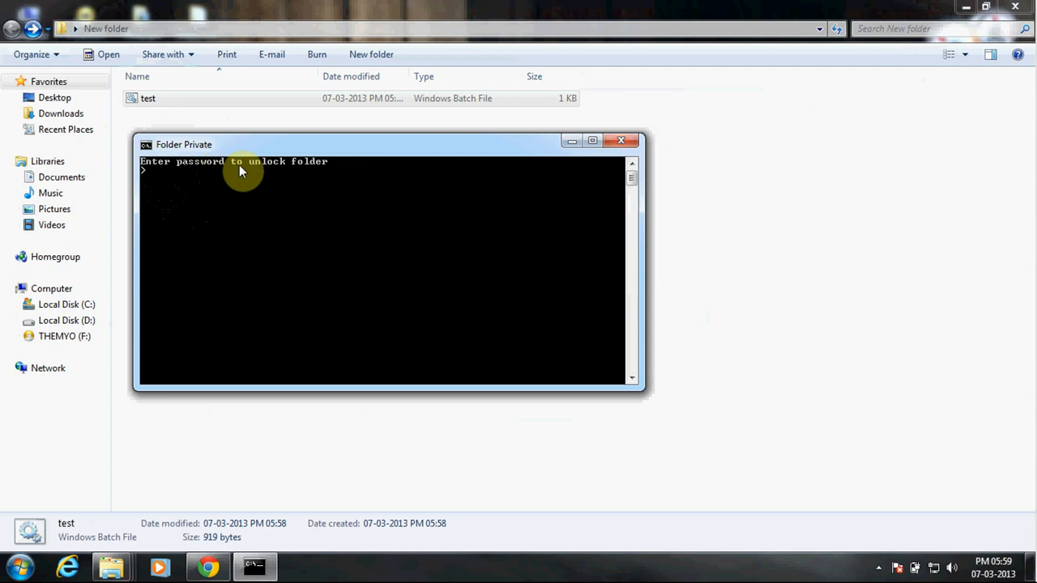
mouse_move(306, 175)
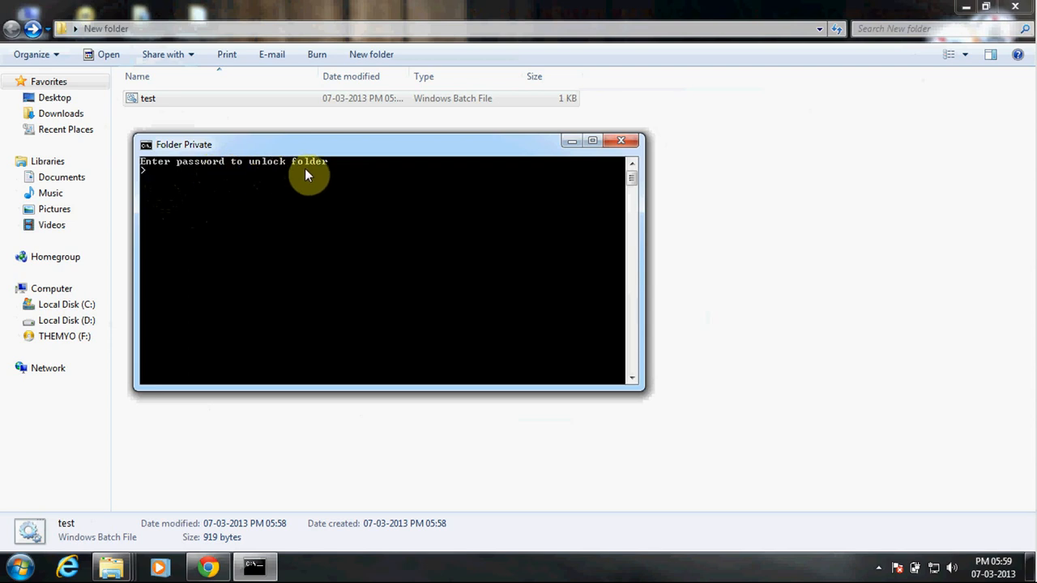
mouse_move(314, 171)
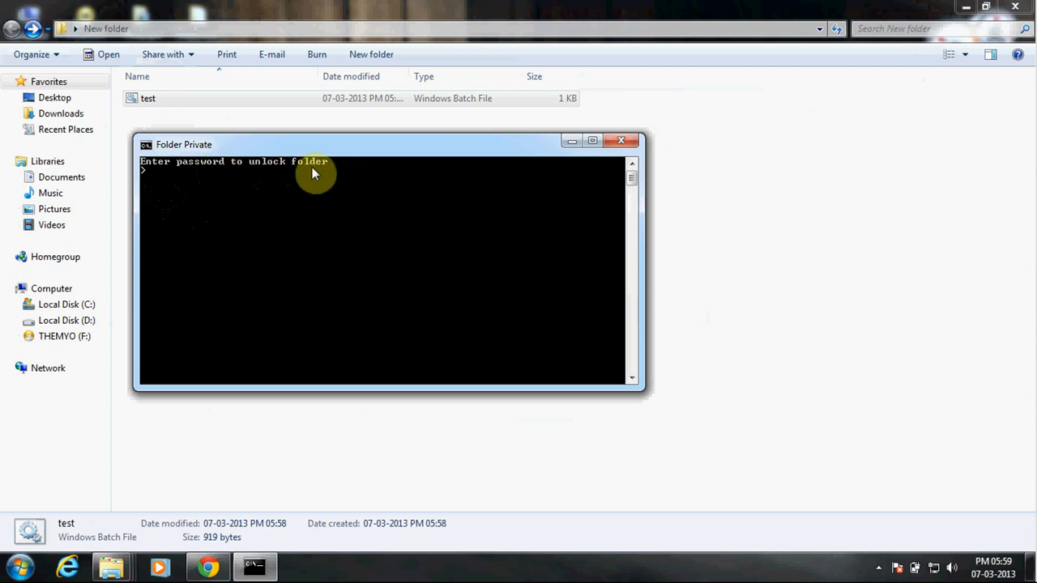
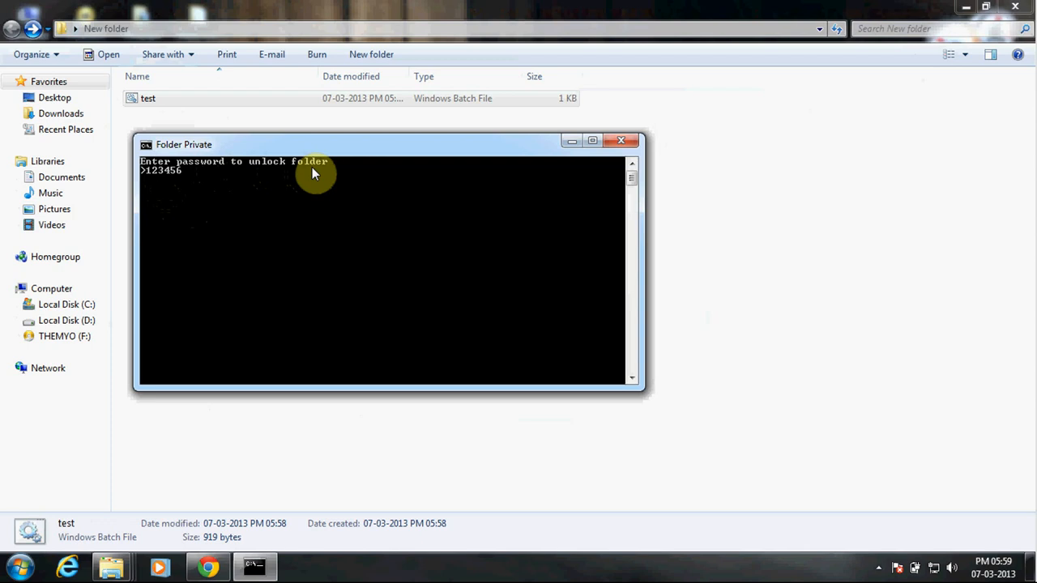
key("enter")
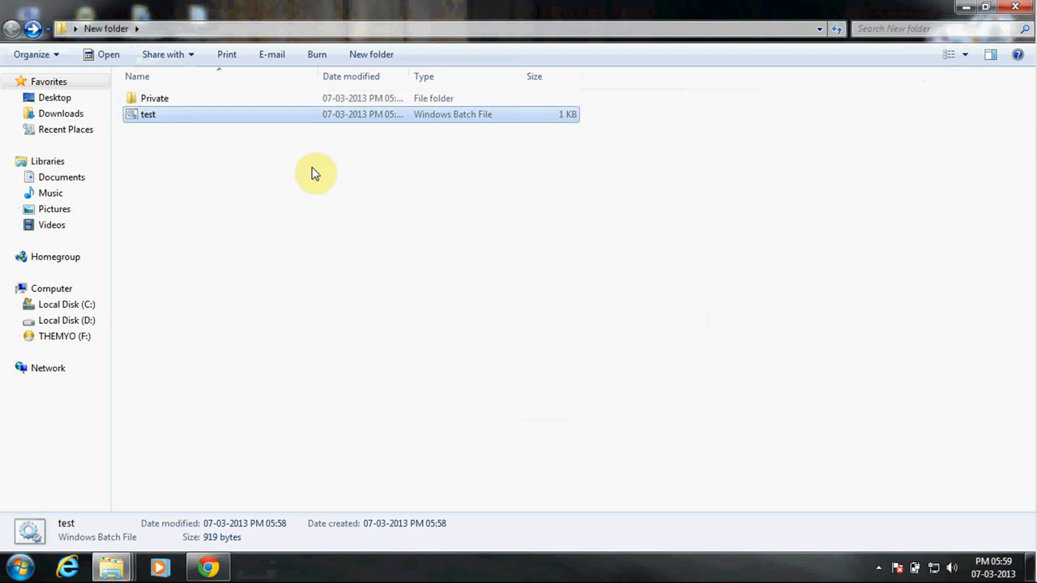
double_click(154, 98)
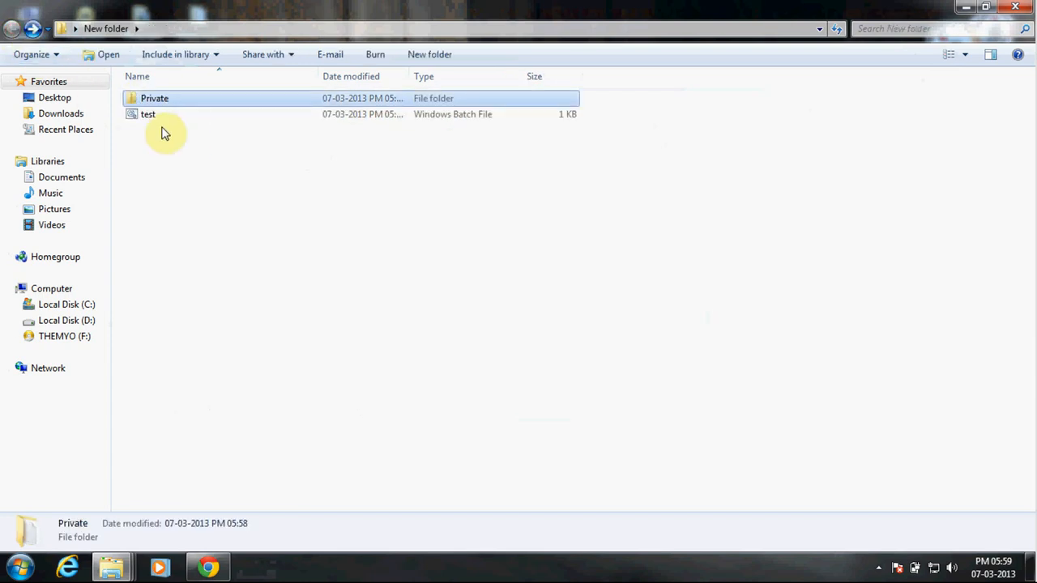
mouse_move(170, 139)
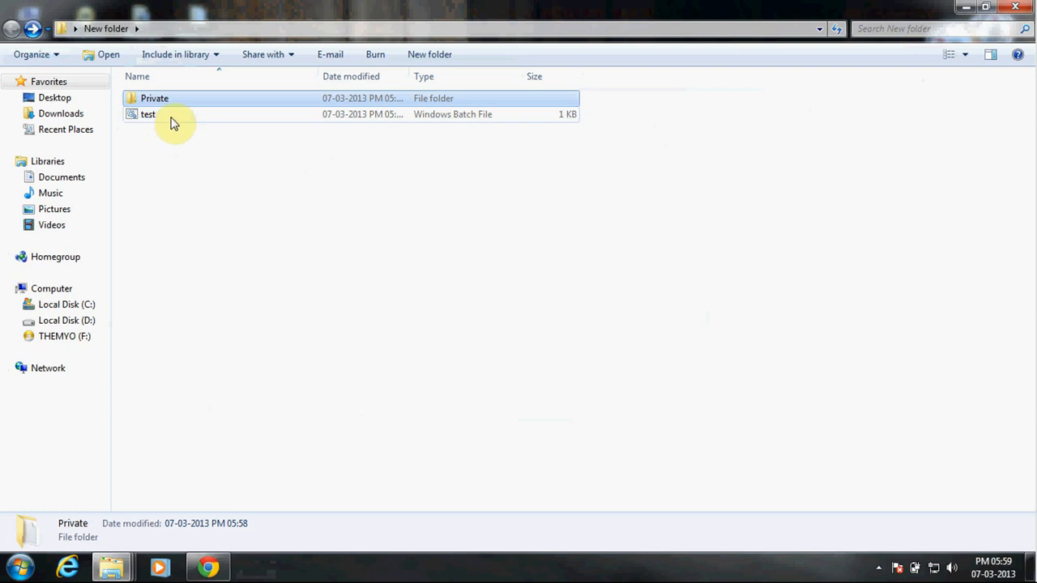
left_click(162, 130)
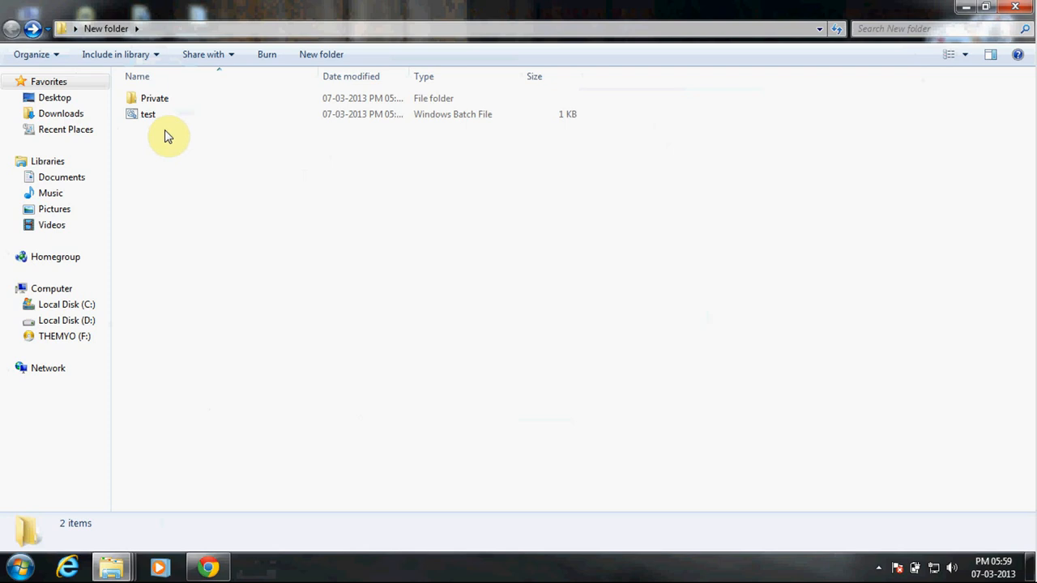
mouse_move(176, 136)
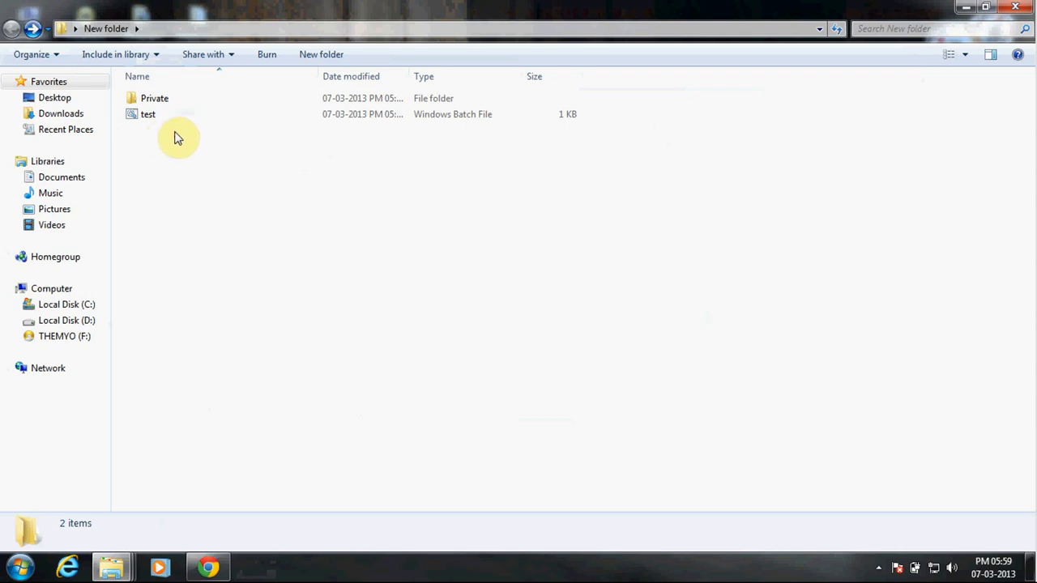
mouse_move(165, 133)
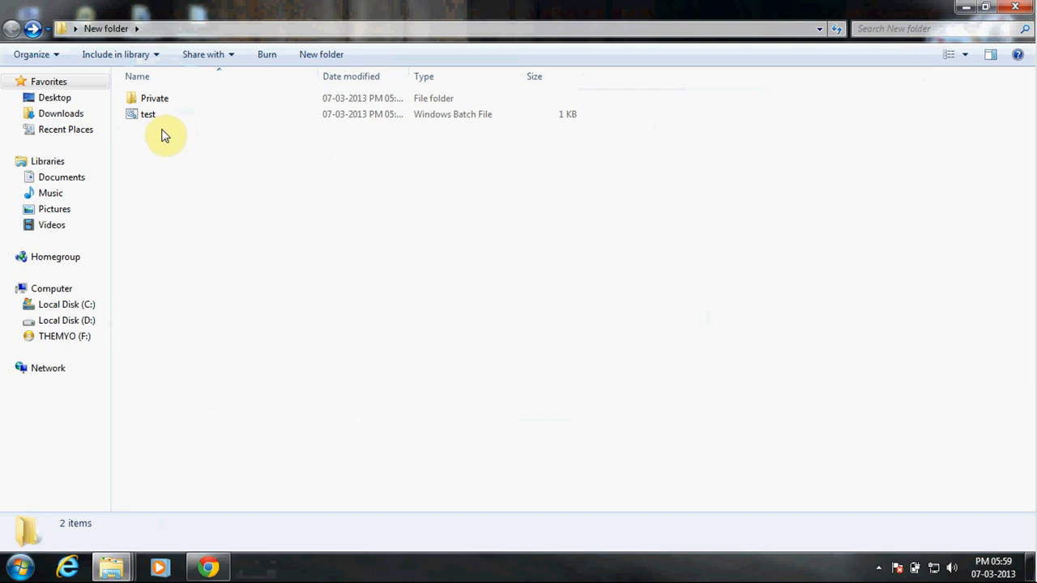
mouse_move(165, 133)
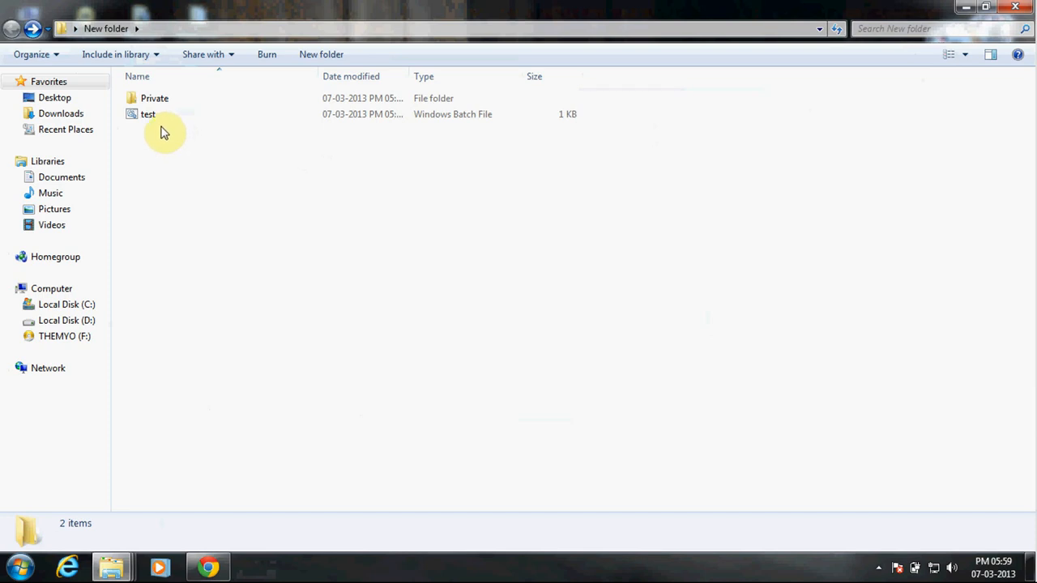